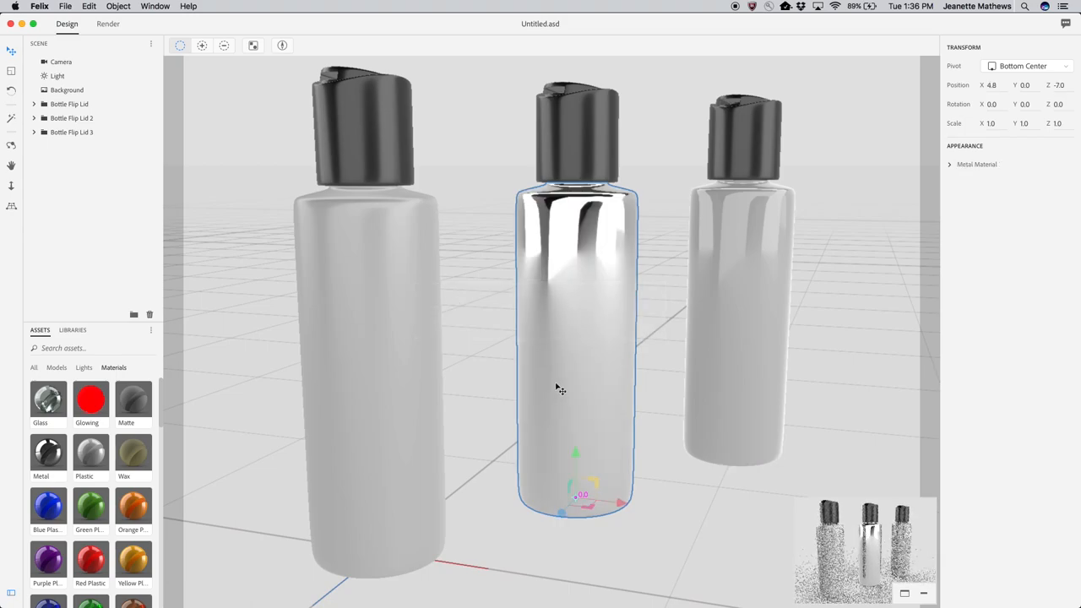
pyautogui.moveTo(957, 169)
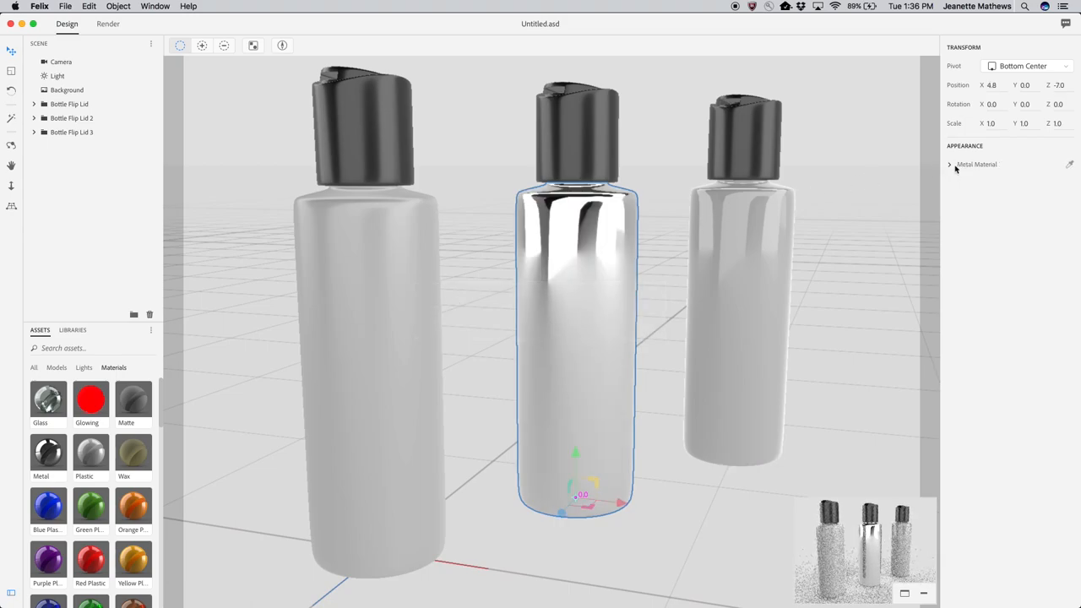
# Set the middle bottle's Metal Material to Metallic 0.30 and Roughness 0.30, ready for a new base colour.
pyautogui.click(949, 164)
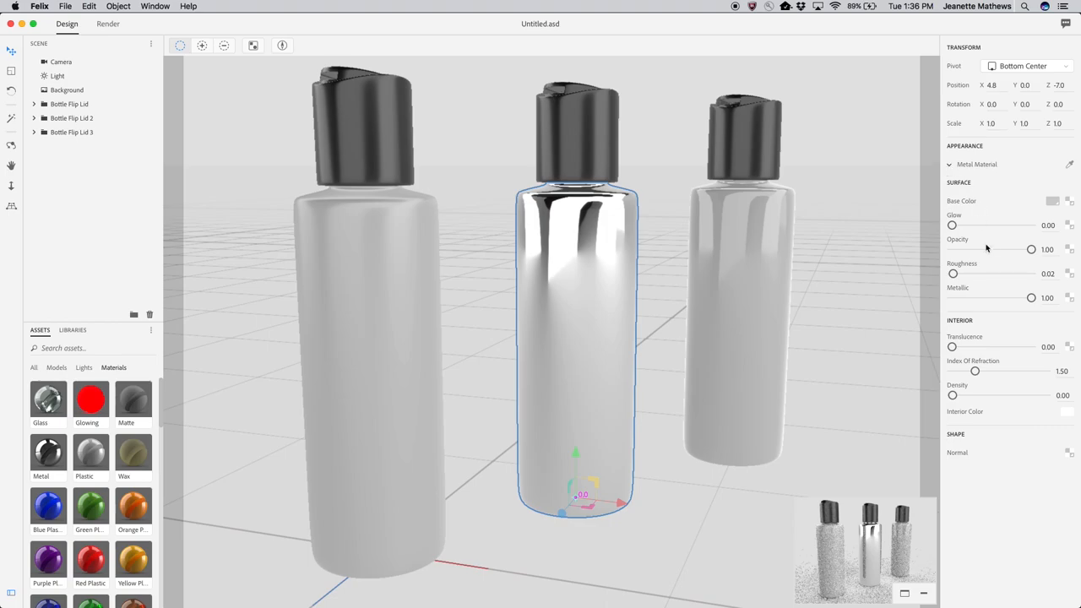
pyautogui.moveTo(1031, 298); pyautogui.dragTo(976, 298)
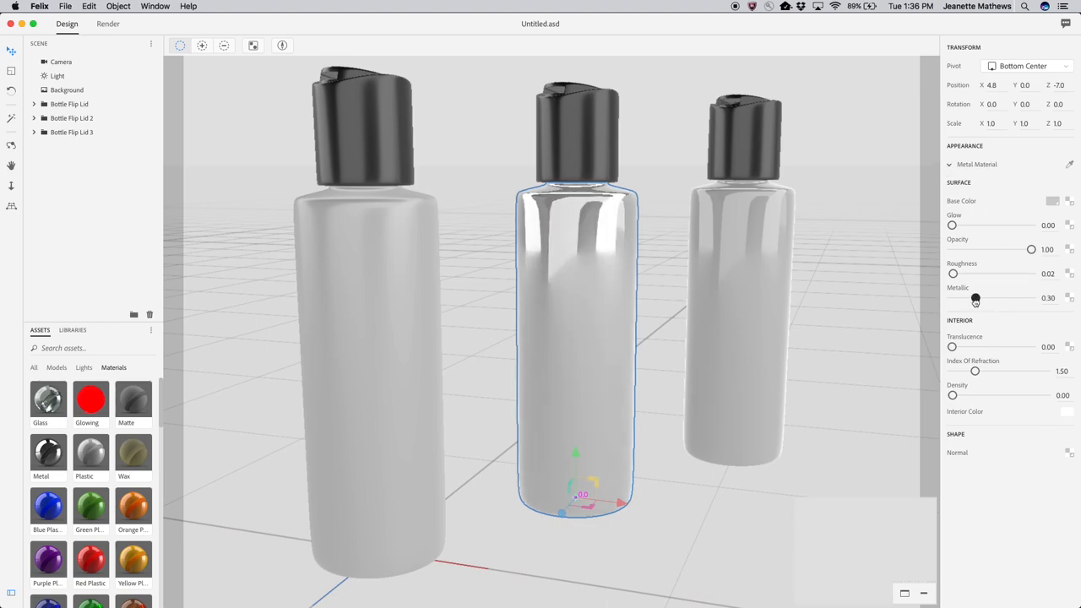
pyautogui.moveTo(952, 273); pyautogui.dragTo(976, 274)
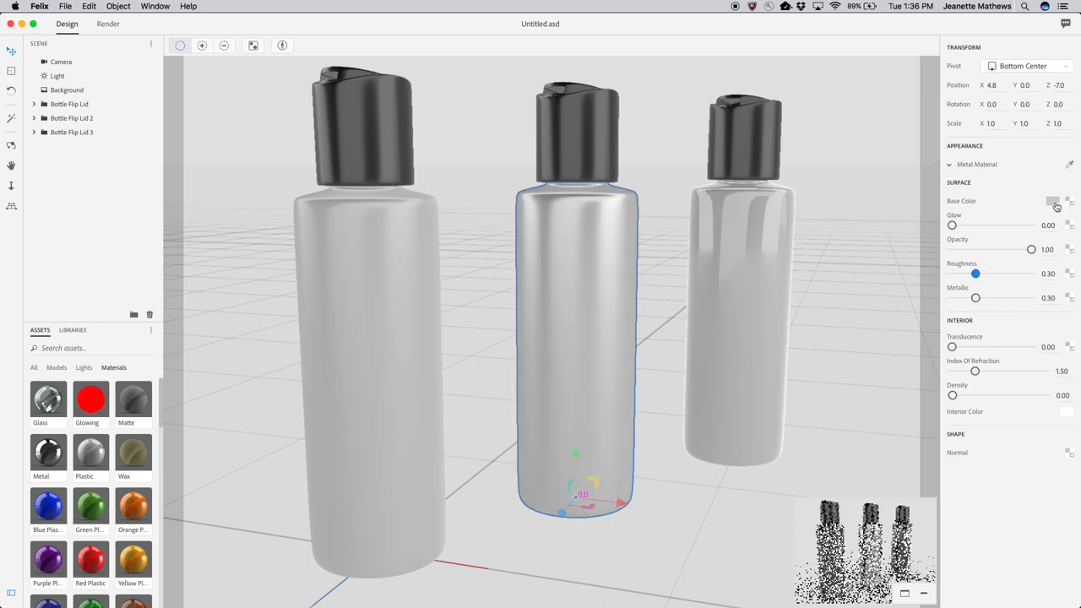
pyautogui.click(1053, 201)
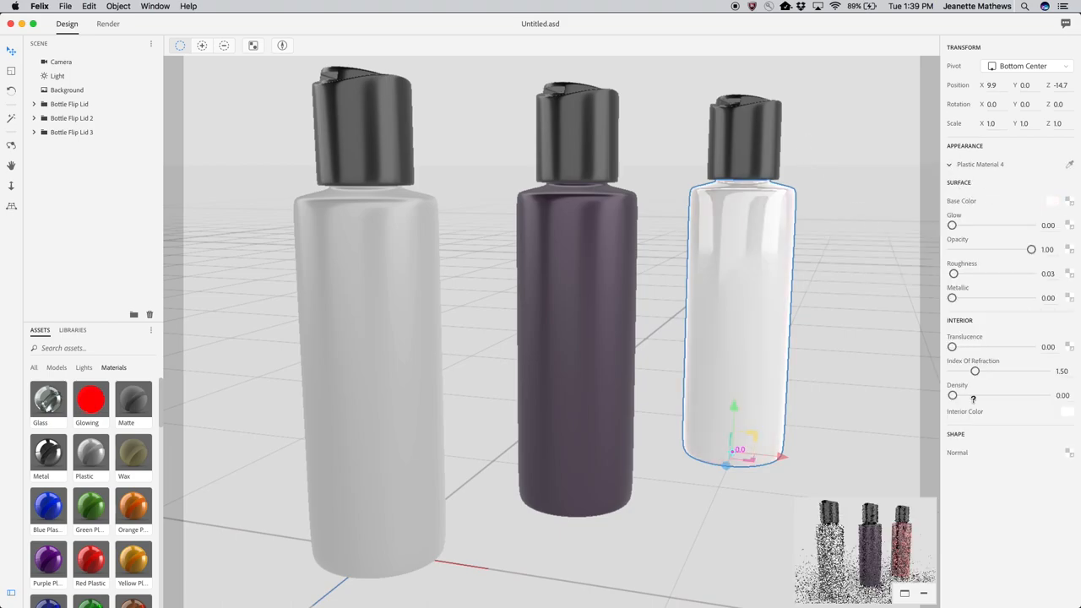
# Push the right bottle's Plastic Material 4 slider to full, turning it bright white.
pyautogui.moveTo(952, 347); pyautogui.dragTo(1031, 347)
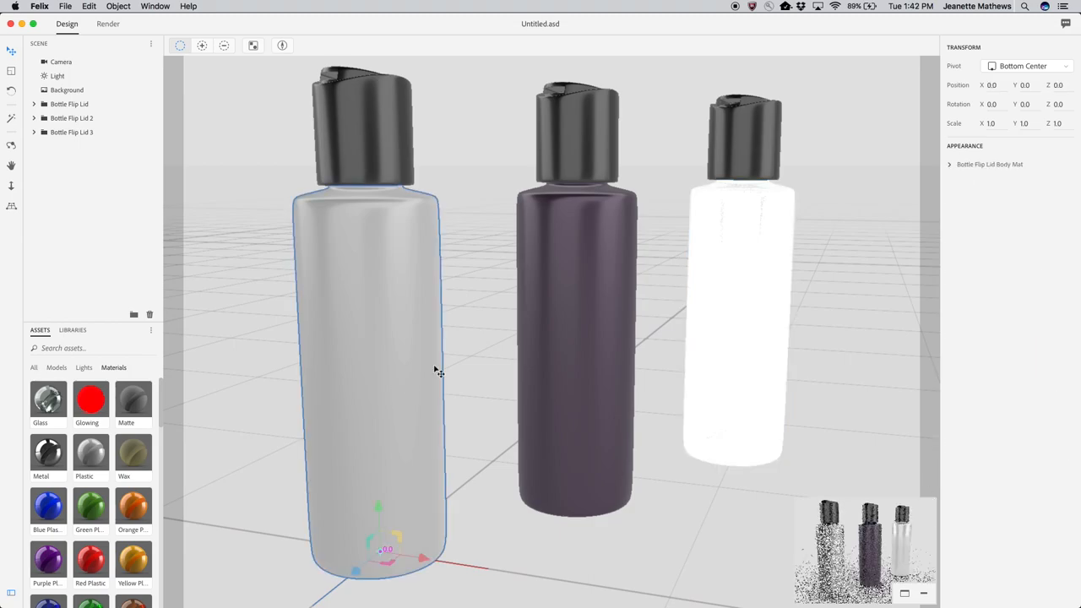
# Load Color.jpg as the left bottle's Base Color map and Metallic.jpg as its Metallic map.
pyautogui.click(949, 164)
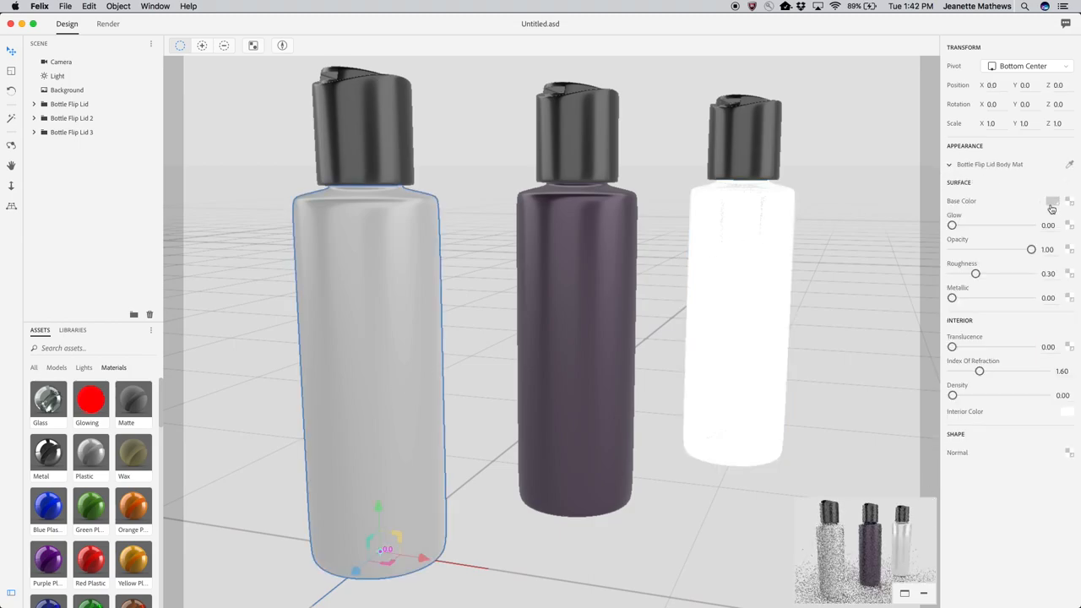
pyautogui.click(1053, 217)
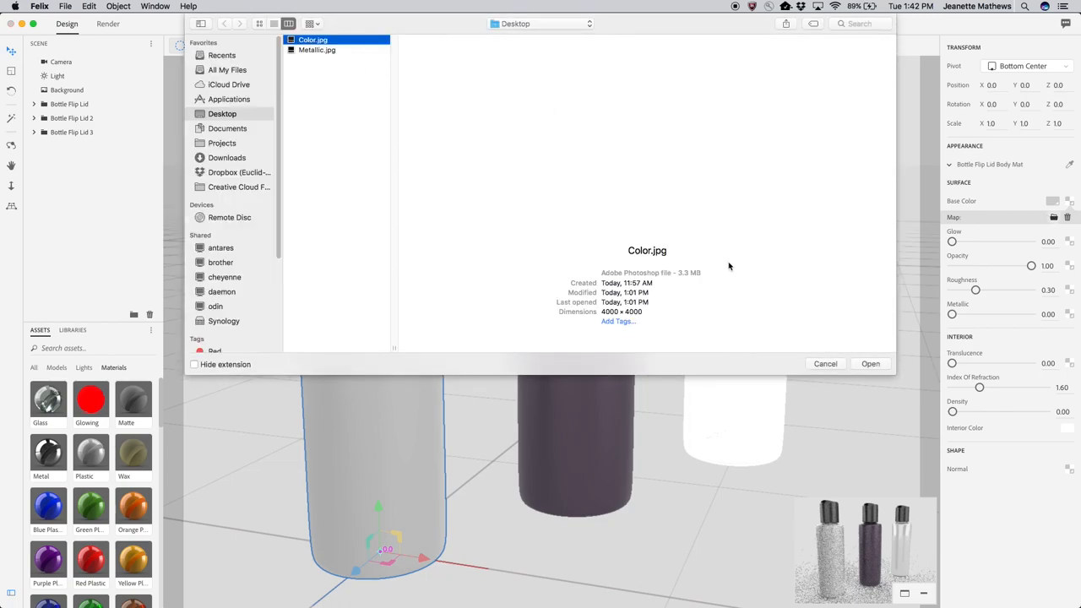
pyautogui.click(870, 363)
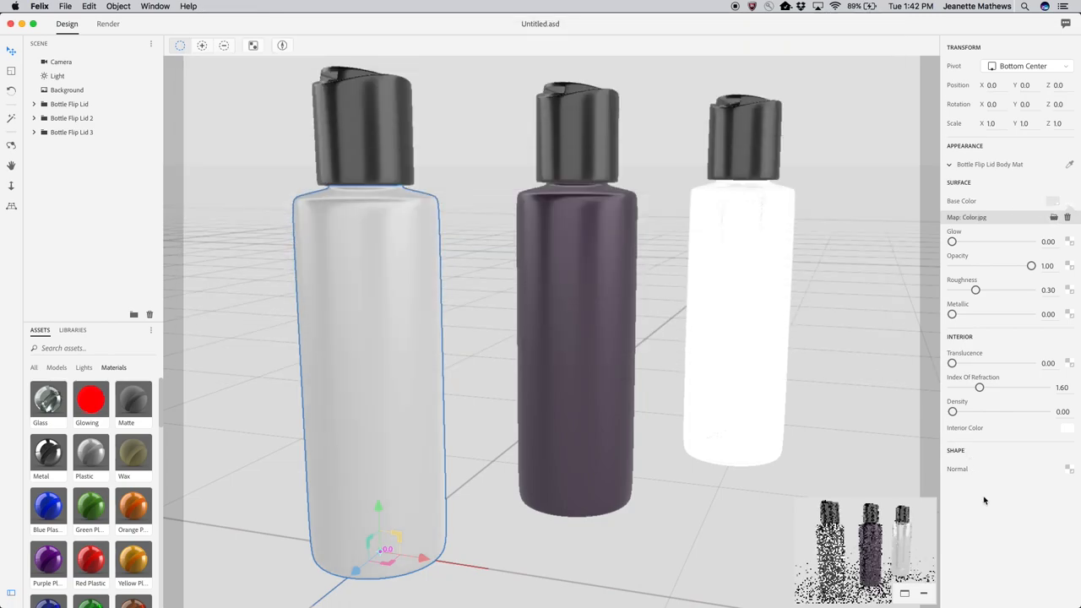
pyautogui.click(1053, 217)
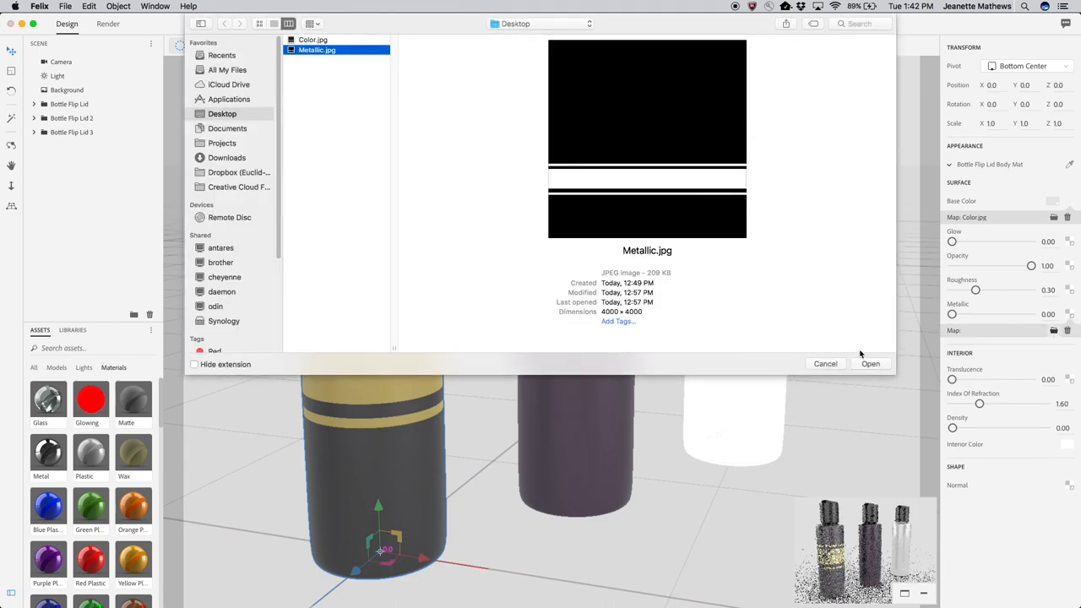
pyautogui.click(870, 364)
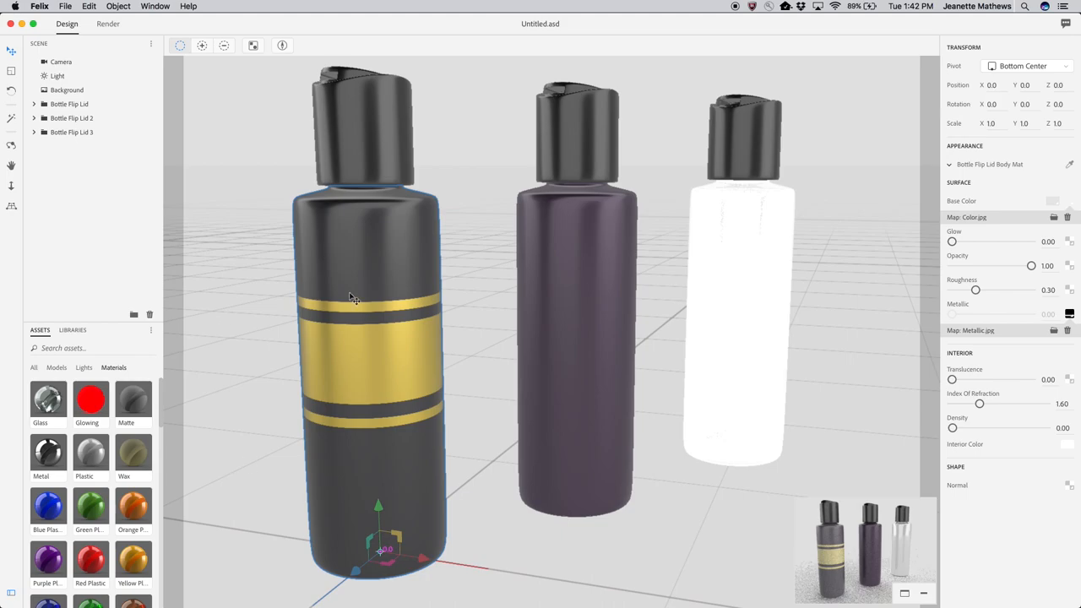